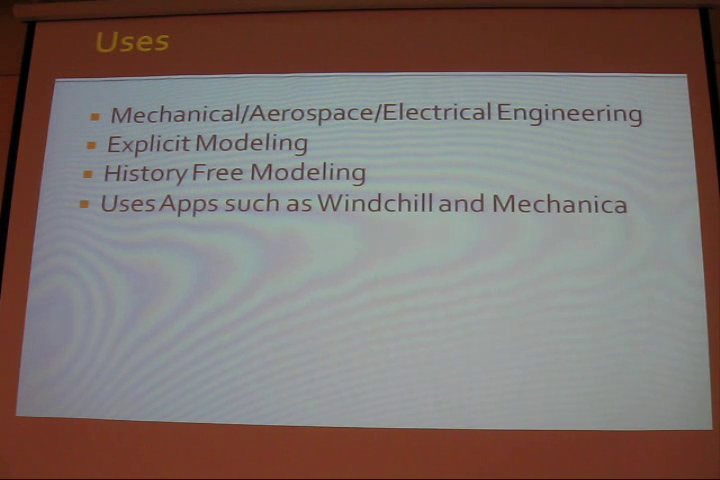
Step: Play the capture-1 screen recording in the Camtasia preview
{"action": "key", "text": "Right"}
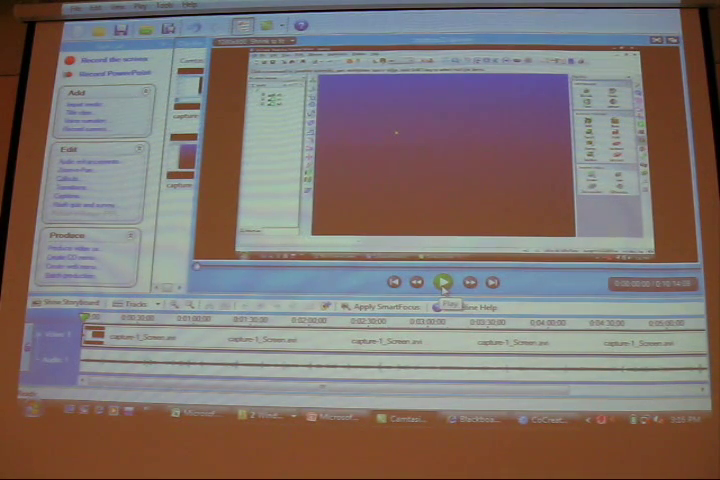
{"action": "left_click", "coordinate": [440, 281]}
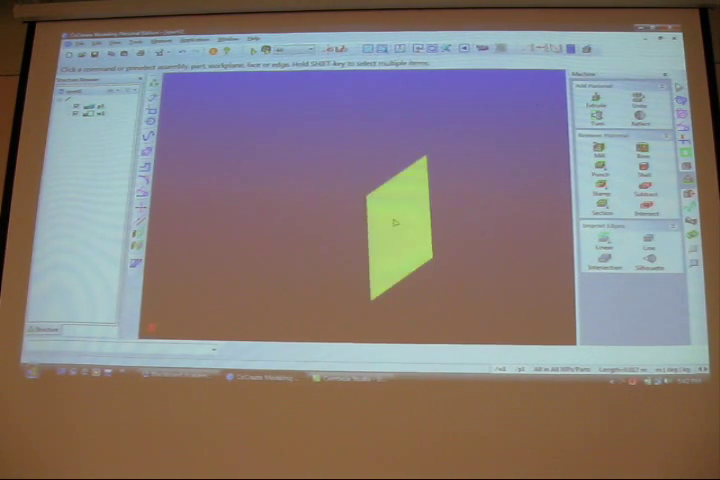
Step: Open the context menu of the green flat workplane in the viewport
{"action": "right_click", "coordinate": [390, 220]}
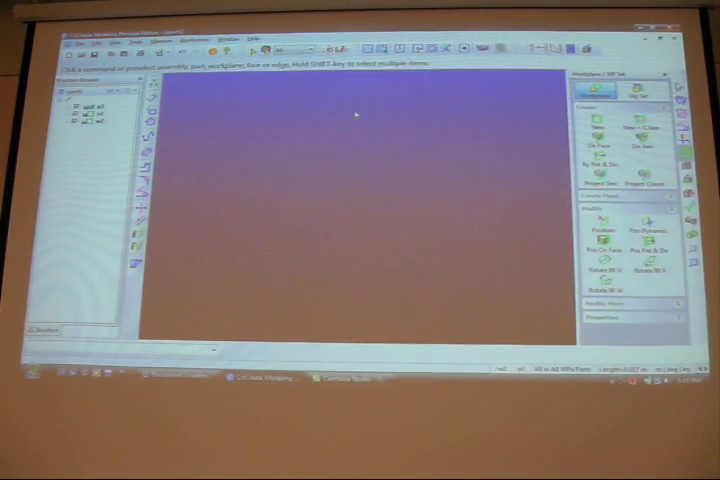
Step: Show the Create 2D line, circle, rectangle and arc tools for sketching
{"action": "right_click", "coordinate": [360, 117]}
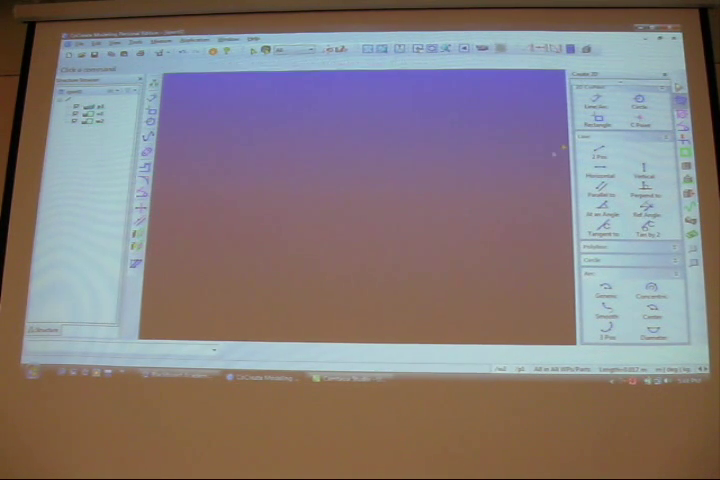
{"action": "left_click", "coordinate": [599, 106]}
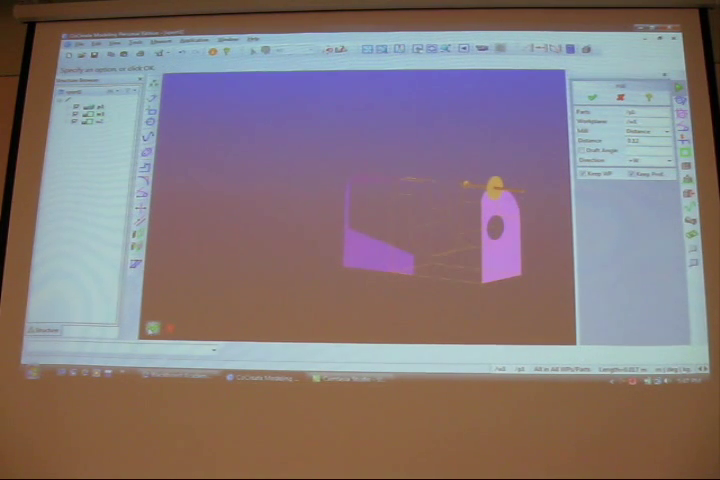
Step: Confirm the Extrude/Mill operation on the holed bracket wall with the green check
{"action": "left_click", "coordinate": [596, 92]}
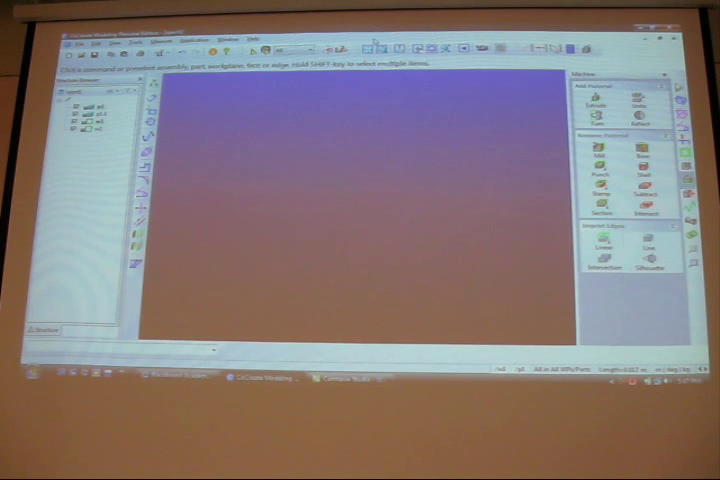